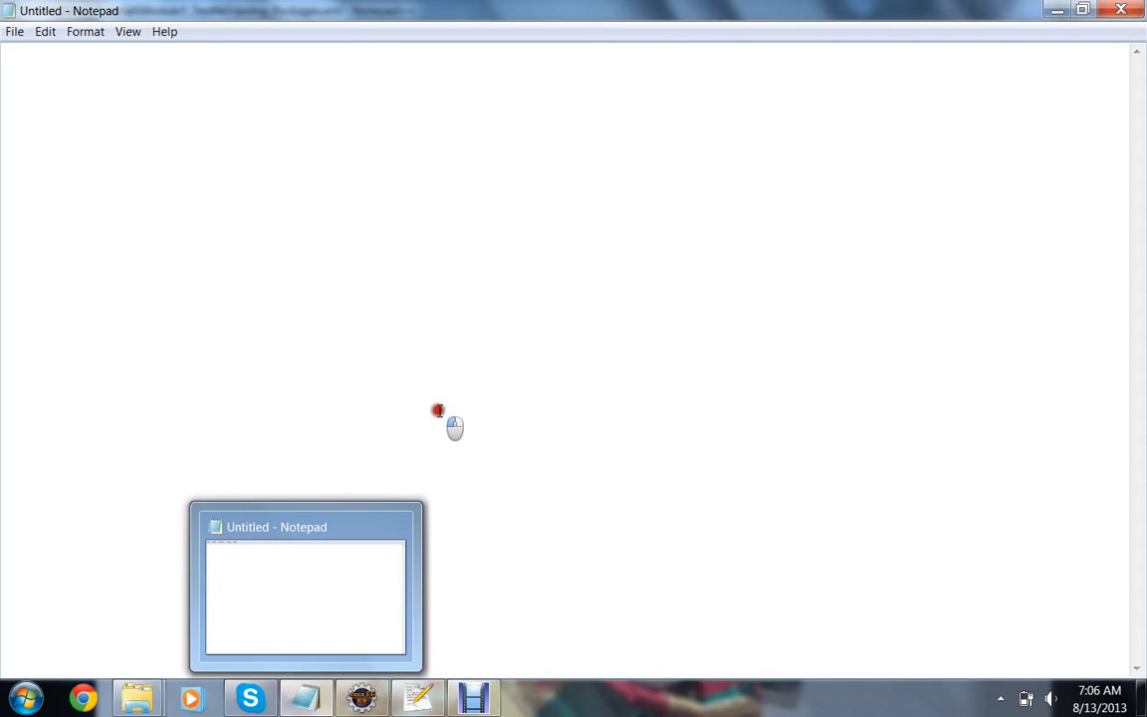
# Bring Eclipse with the Module7_TestNG project's A.java to the front from Notepad
pyautogui.click(362, 697)
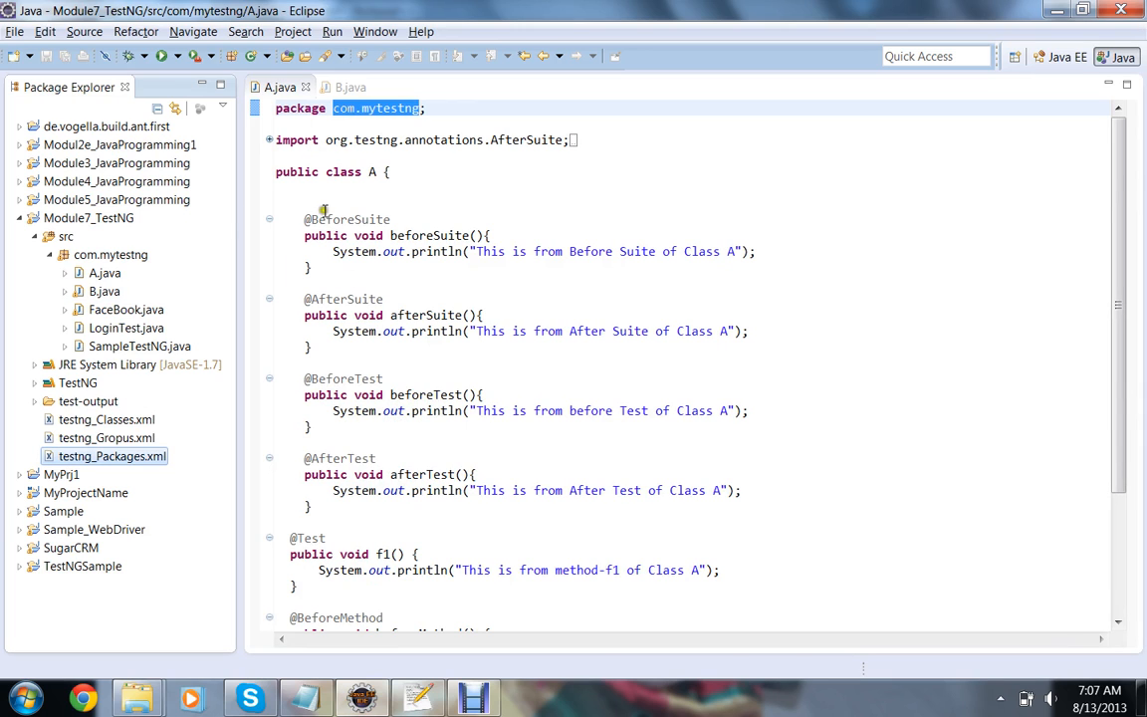
# View class B's source, then select testng_Classes.xml in the Package Explorer
pyautogui.click(349, 88)
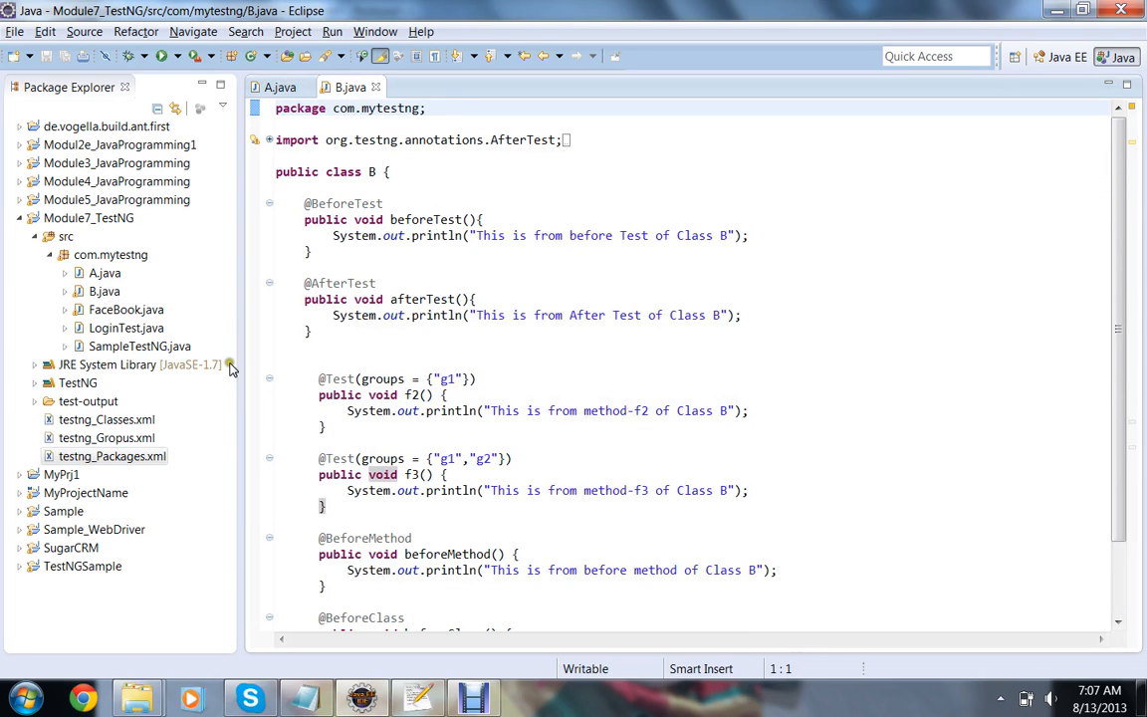
pyautogui.click(106, 419)
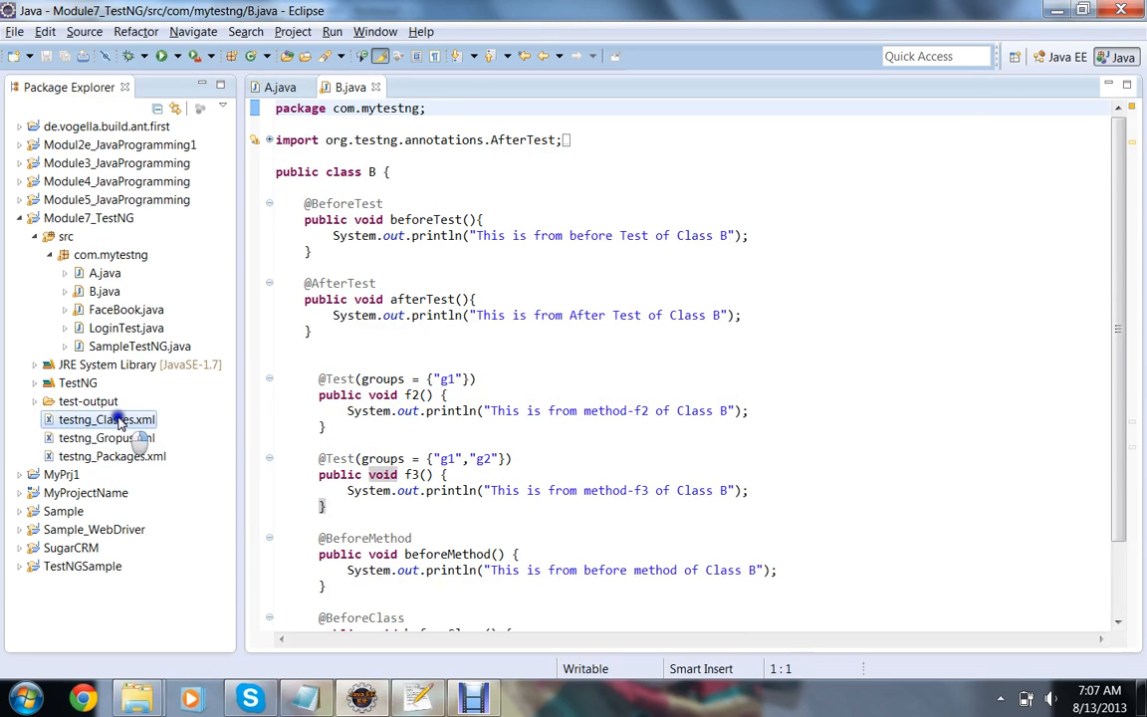
pyautogui.rightClick(105, 418)
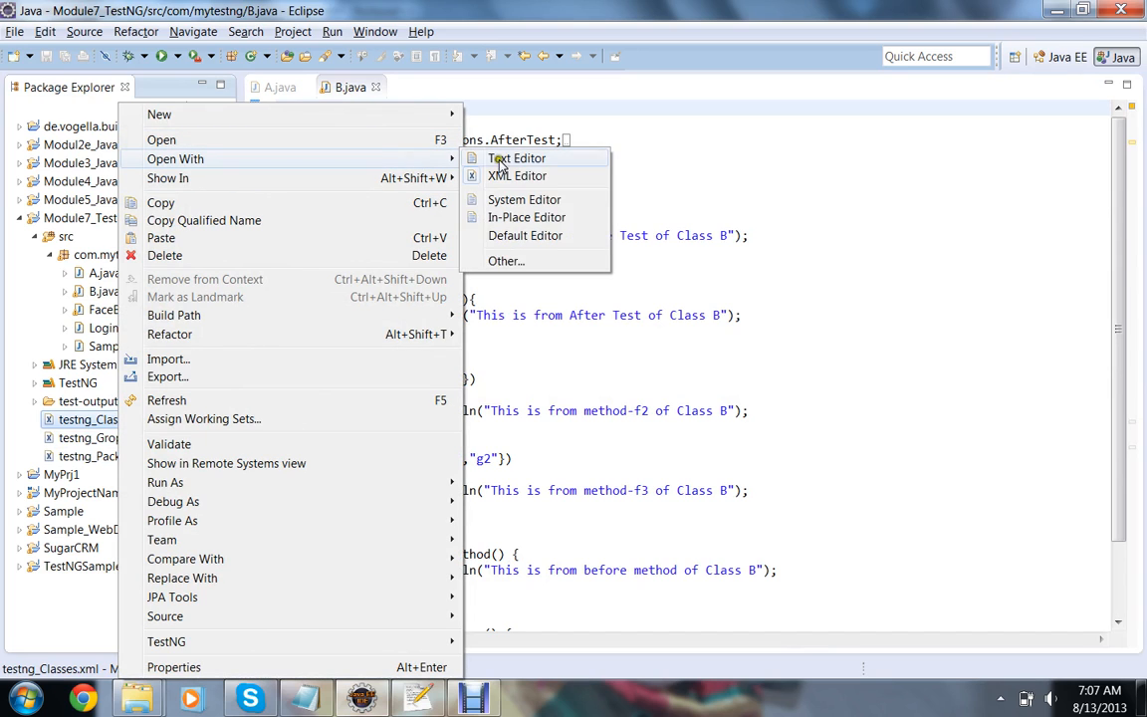
pyautogui.click(518, 159)
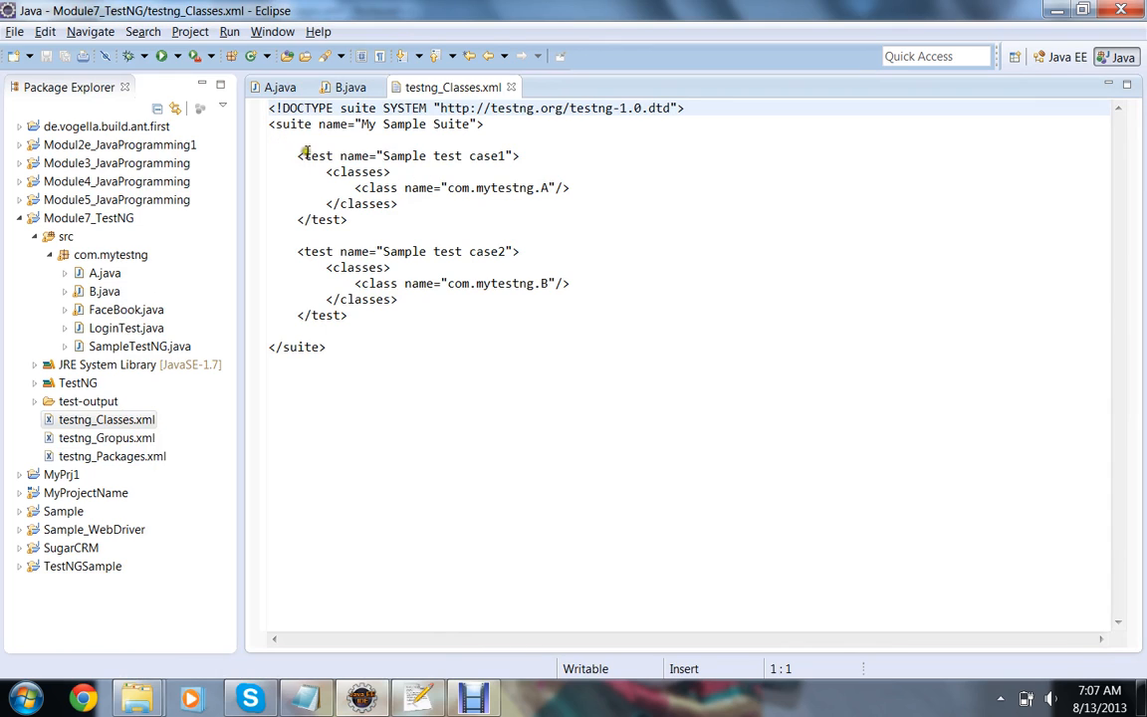
pyautogui.click(360, 219)
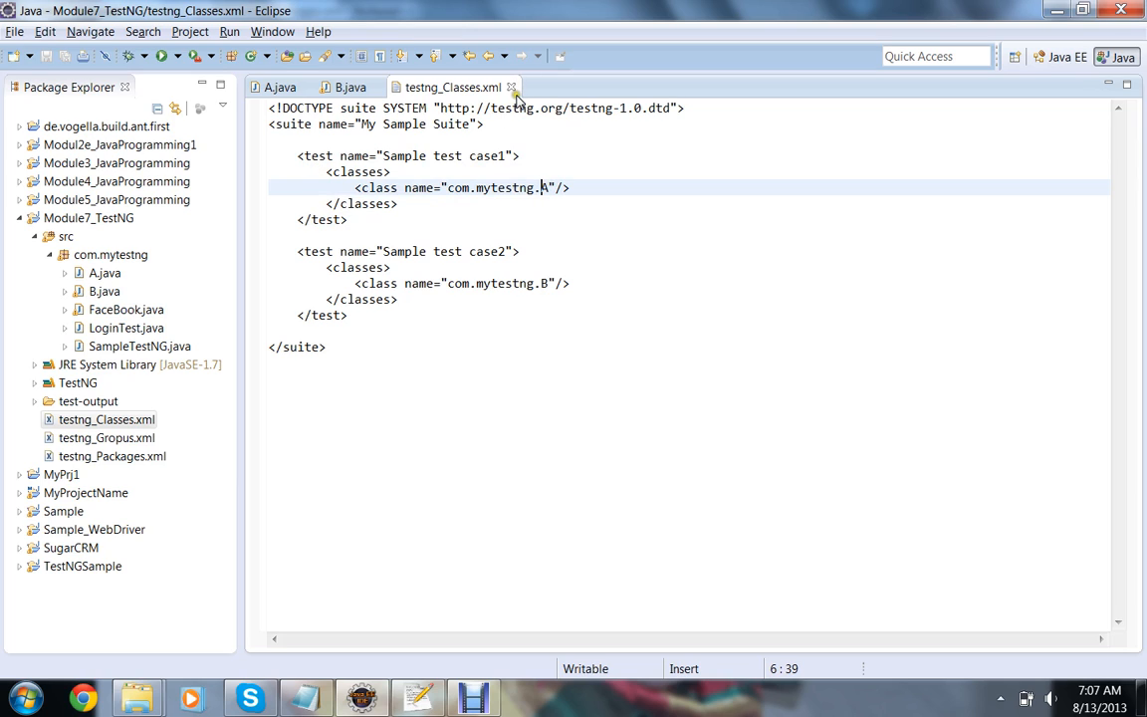
pyautogui.moveTo(512, 88)
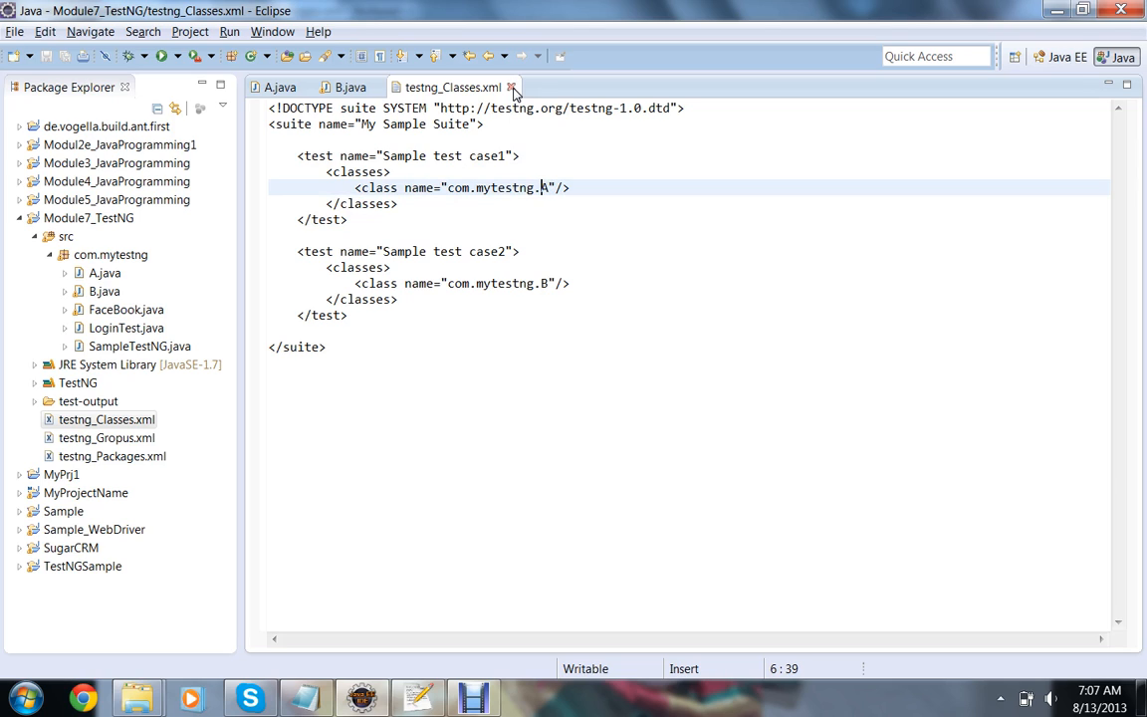
pyautogui.doubleClick(354, 171)
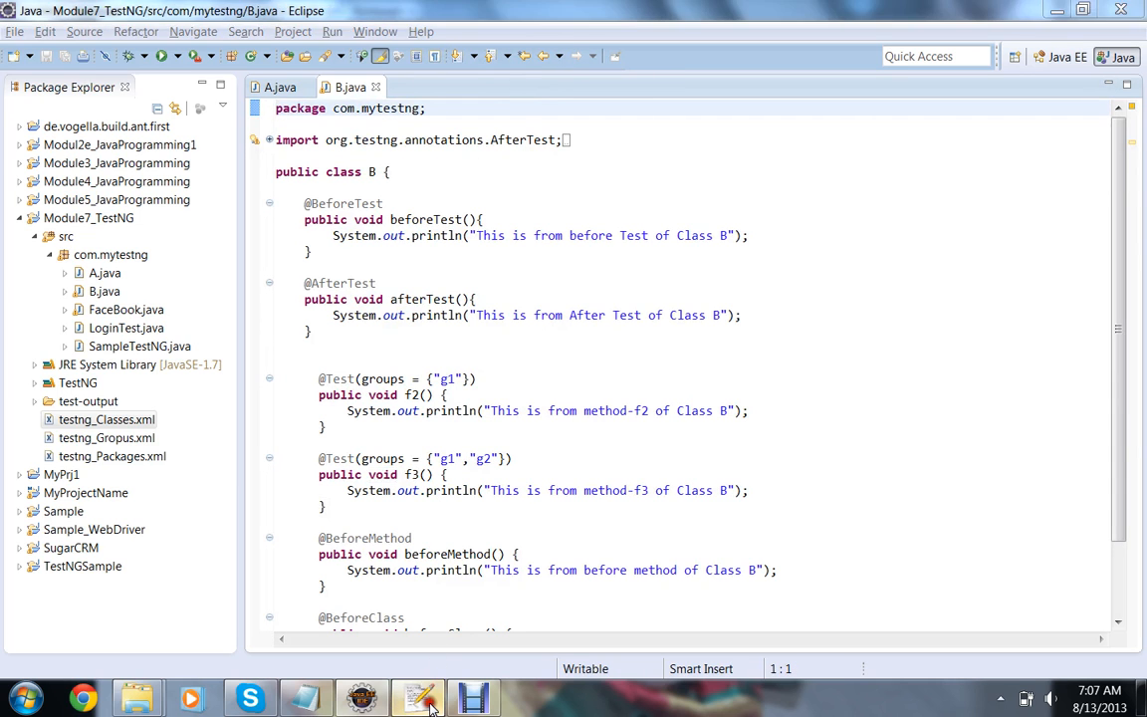
# Switch to Notepad++ showing testng_Packages.xml with the com.mytestng packages tag
pyautogui.click(418, 697)
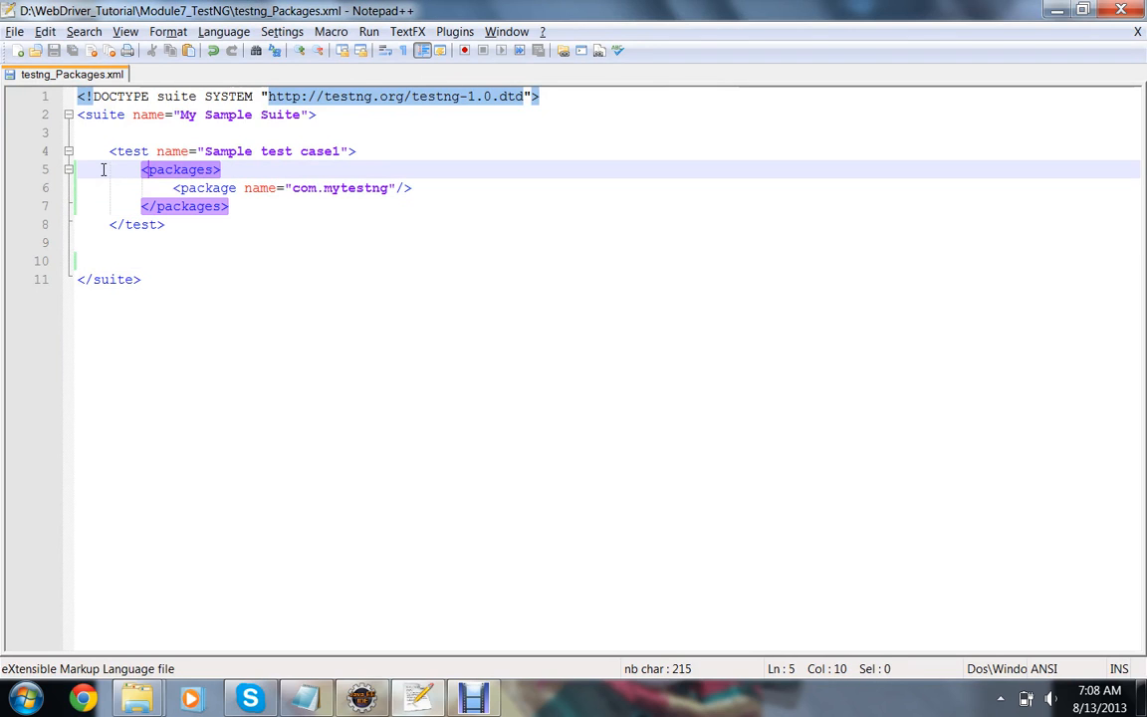
# Return to Eclipse, leaving the packages suite file in Notepad++ behind
pyautogui.click(221, 170)
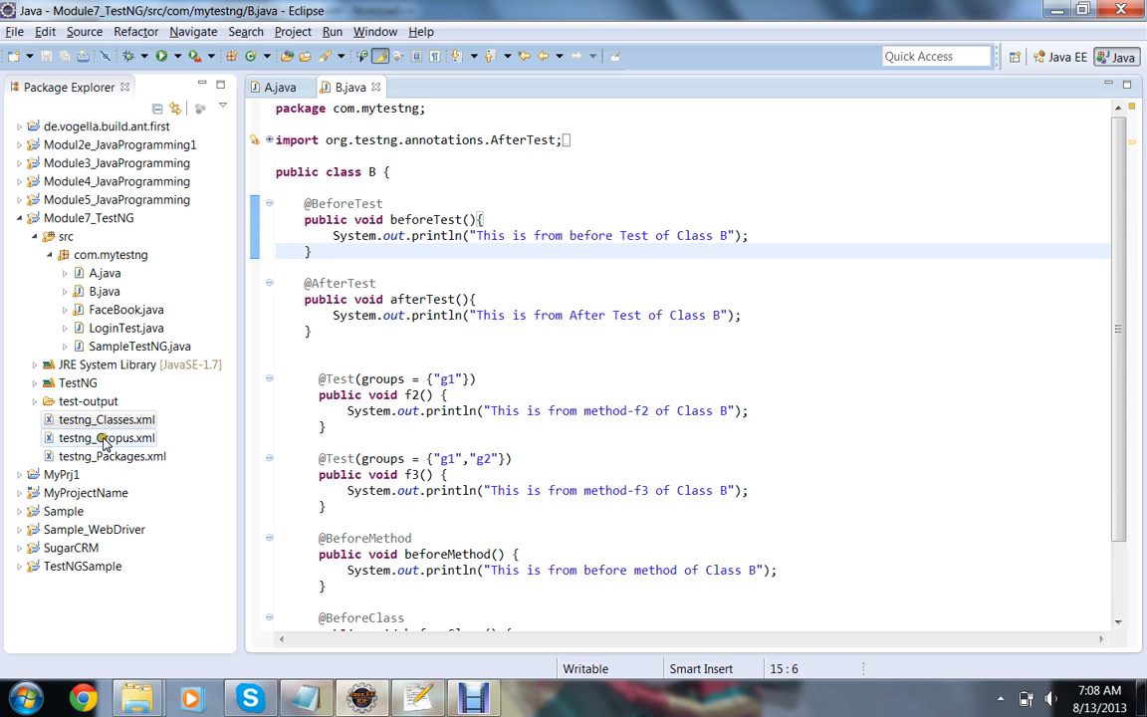
# Run testng_Packages.xml as a TestNG suite from its context menu
pyautogui.rightClick(105, 456)
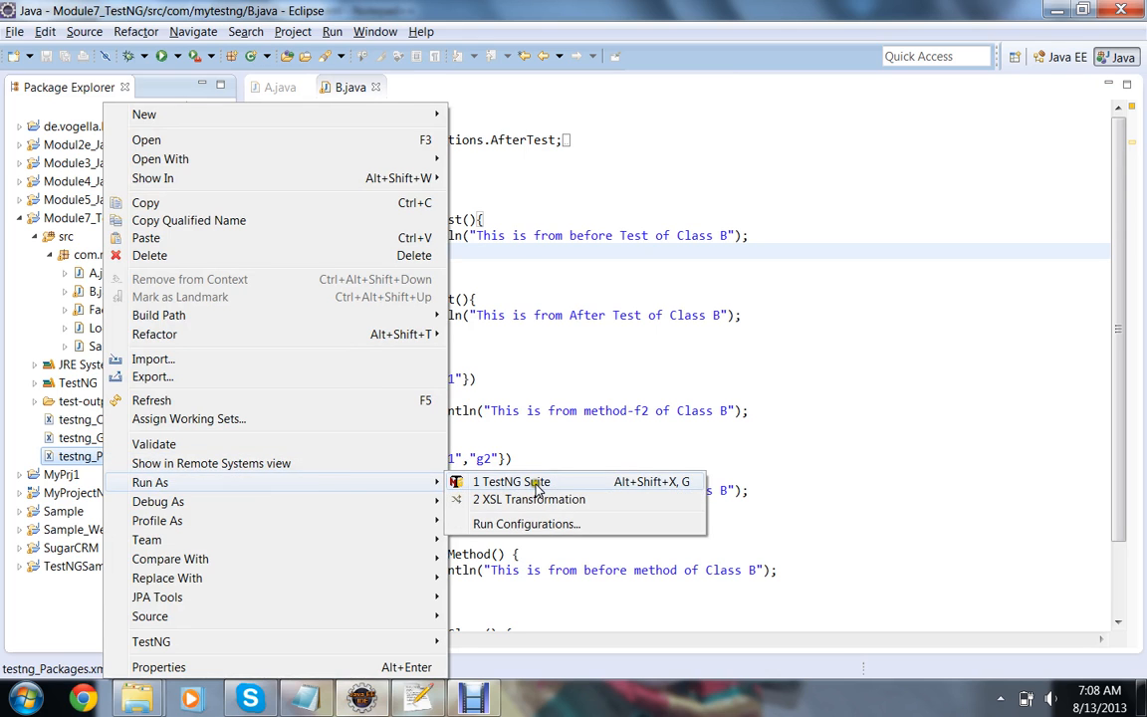
pyautogui.click(510, 480)
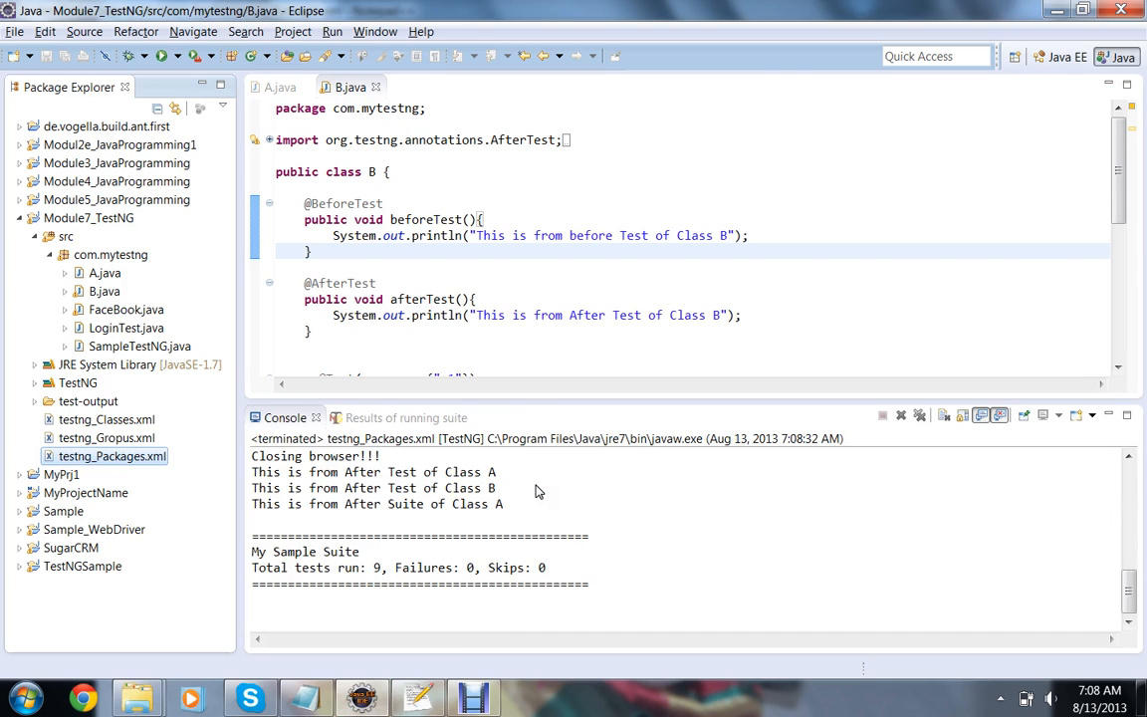
# Inspect Sample test case1 results, expanding and collapsing classes A, B, LoginTest and others
pyautogui.click(398, 418)
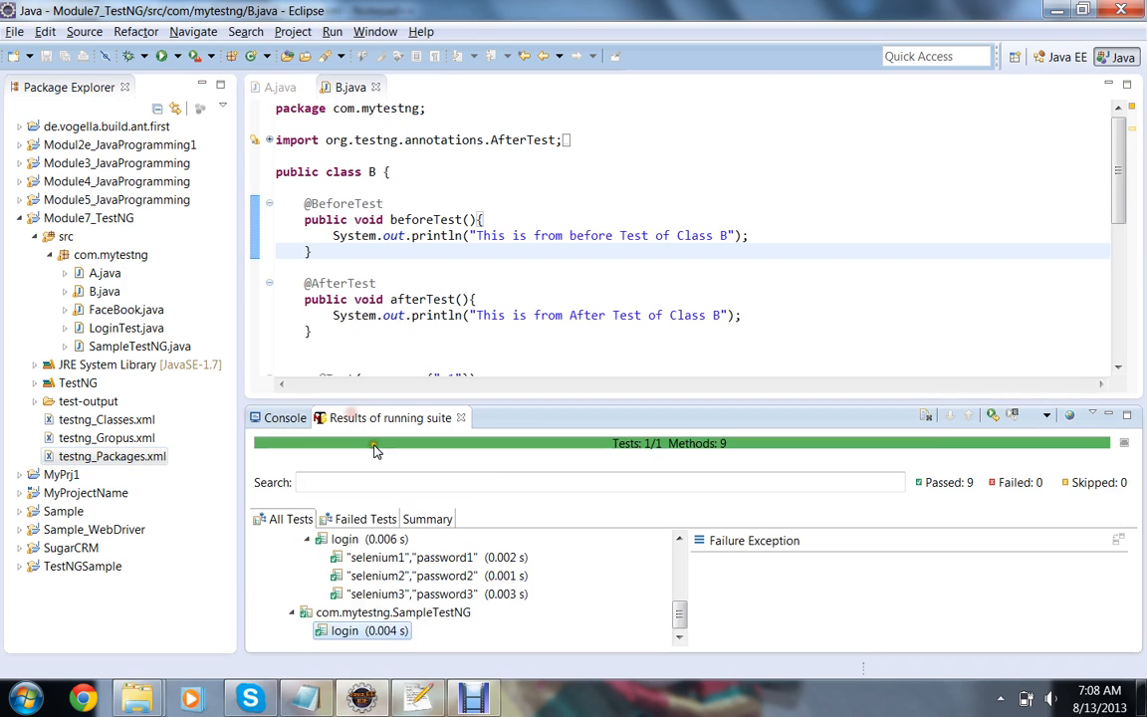
pyautogui.click(306, 538)
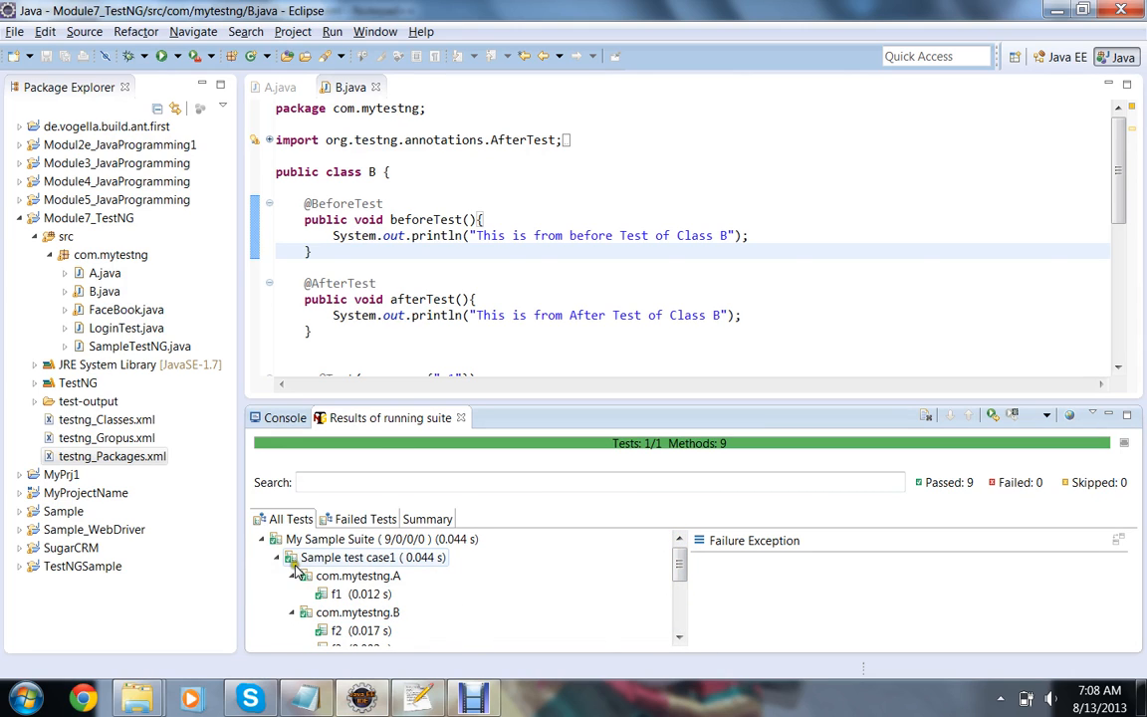
pyautogui.click(275, 558)
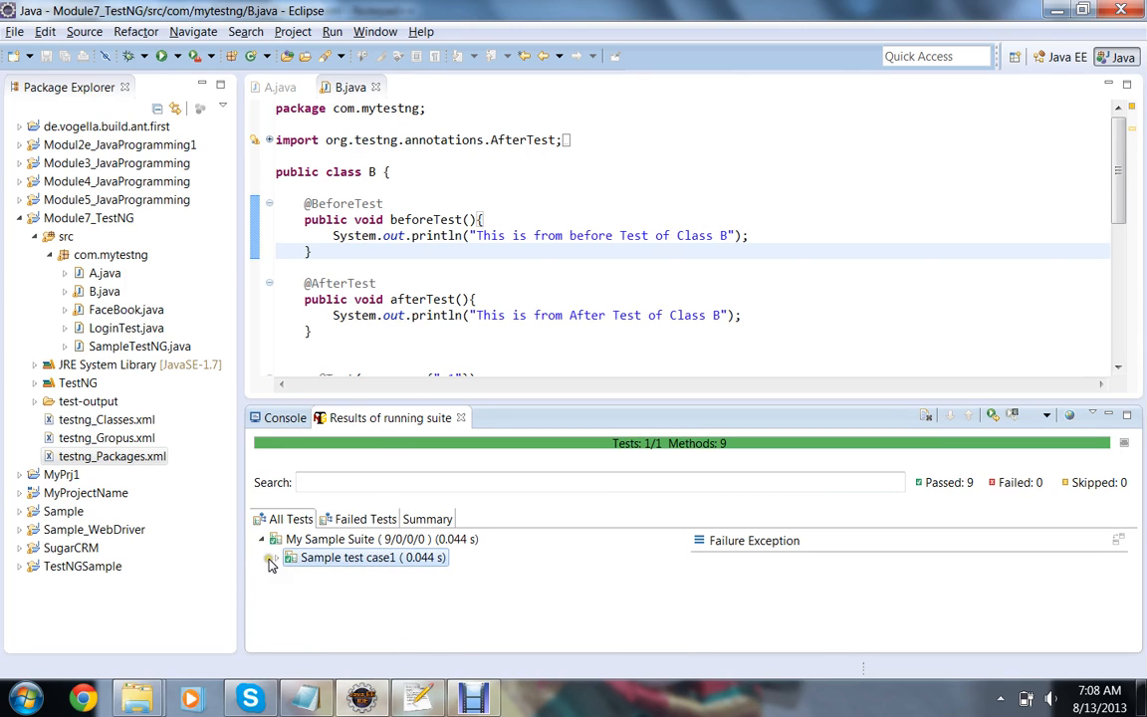
pyautogui.click(271, 558)
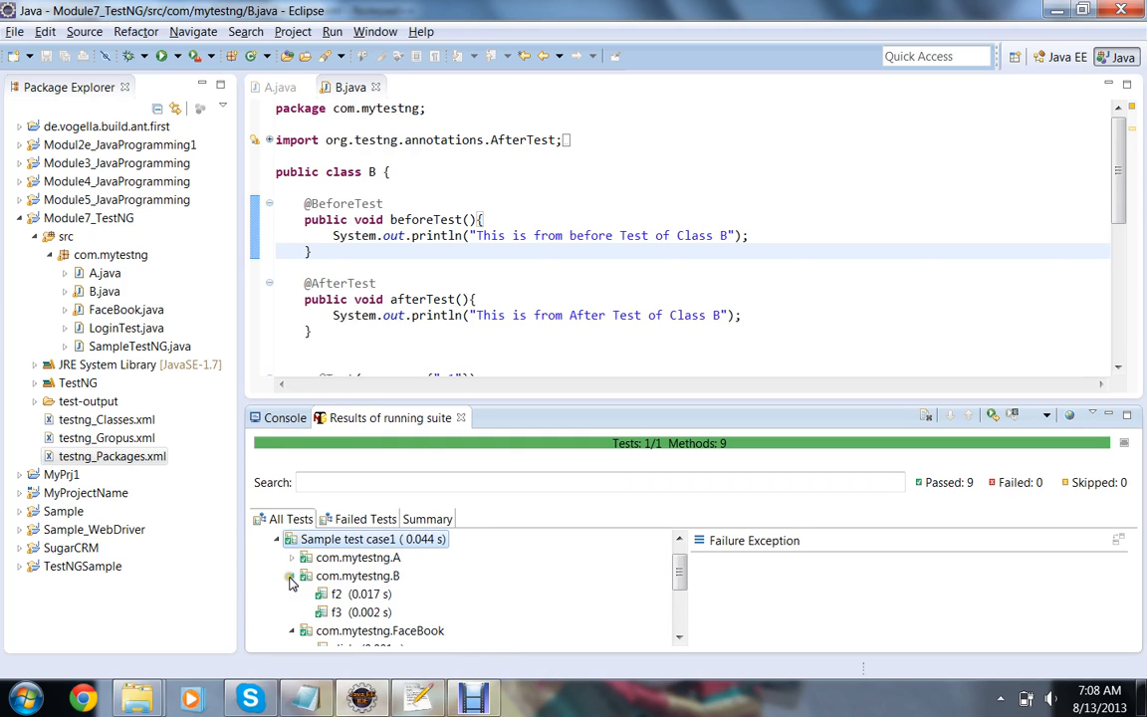
pyautogui.click(291, 575)
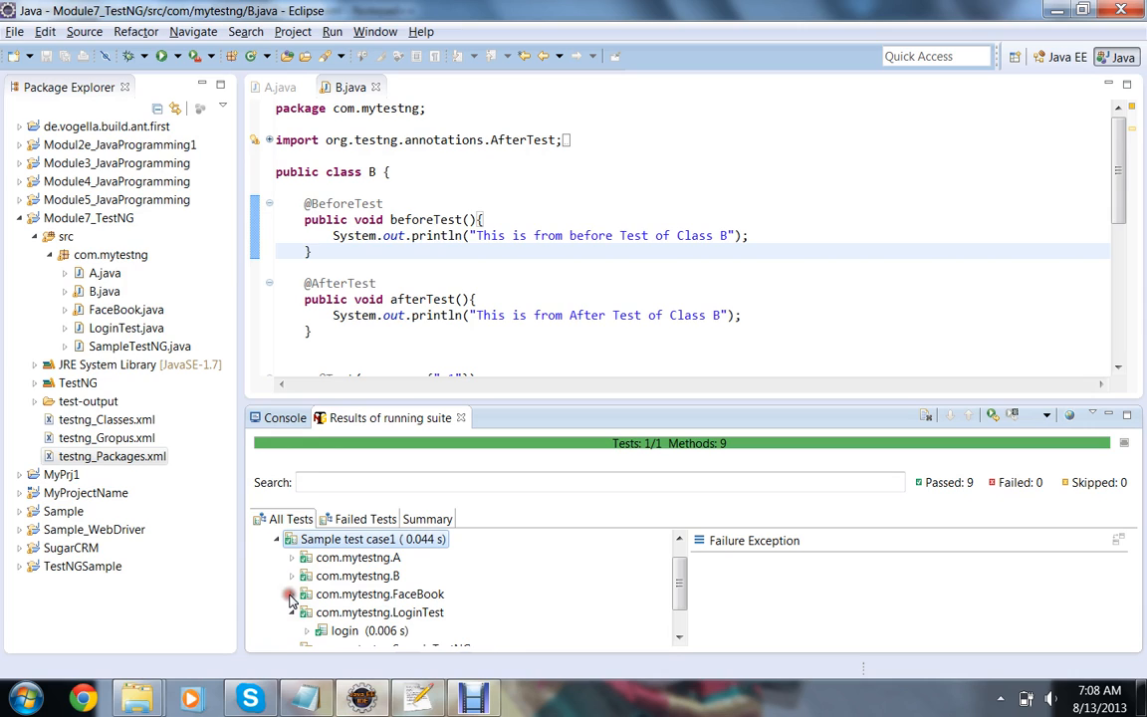
pyautogui.click(290, 593)
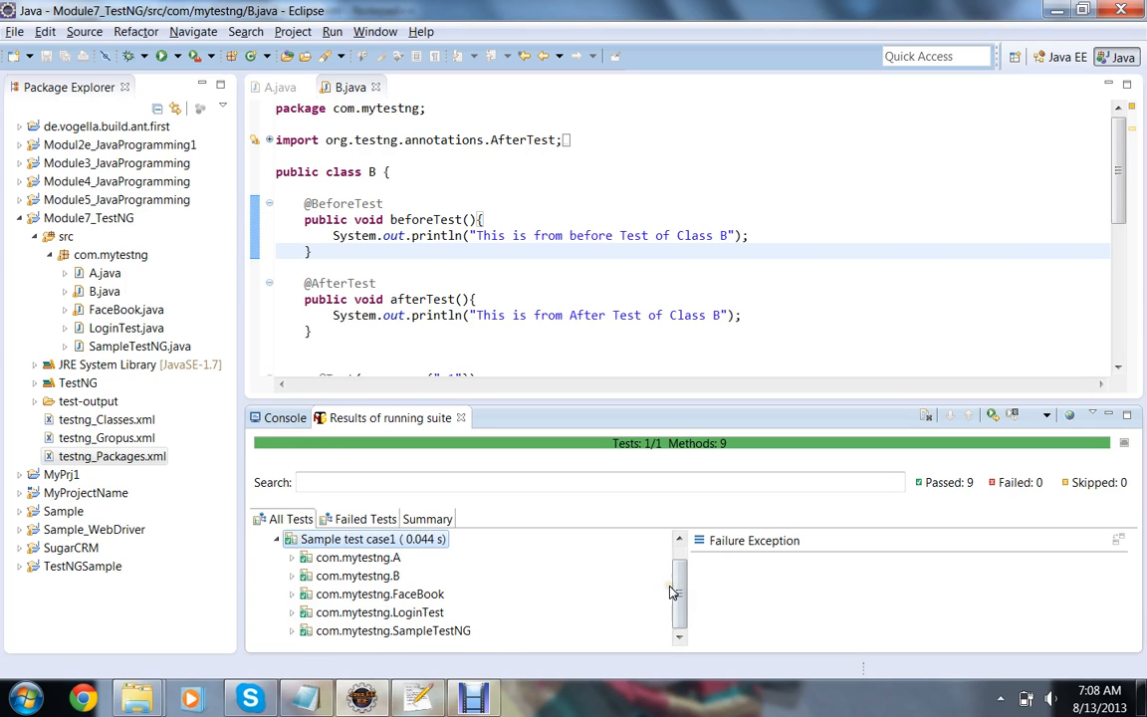
pyautogui.click(127, 311)
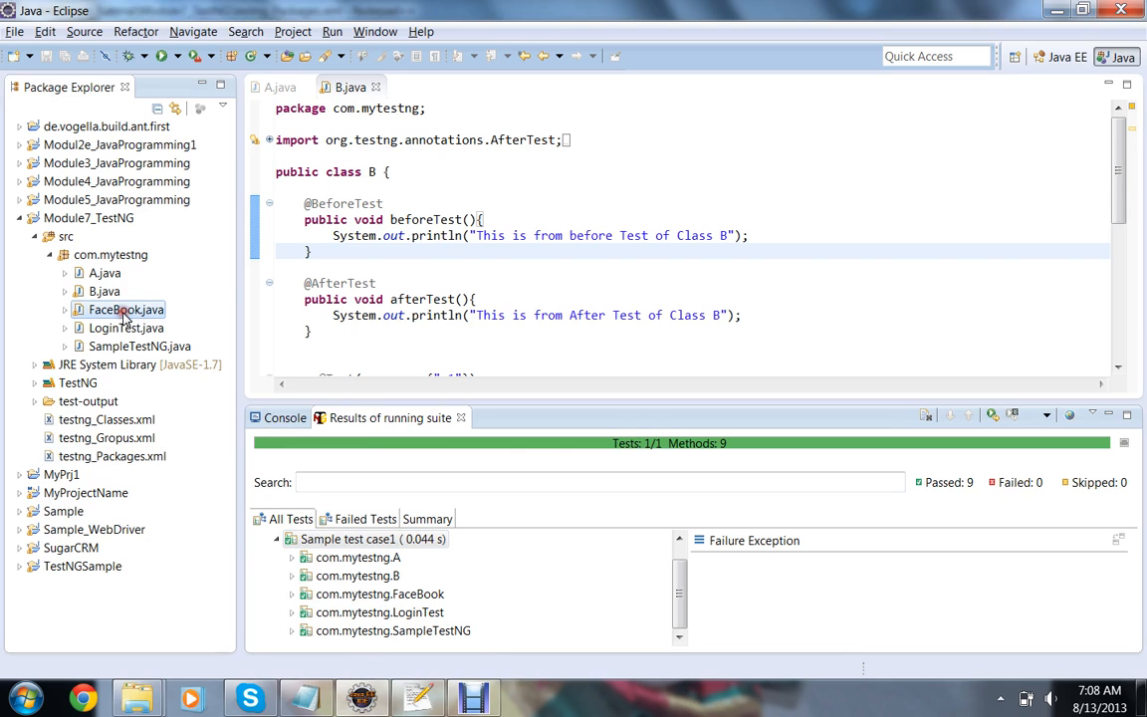
# Open FaceBook.java with its logout_grp and login_grp test methods beside the results
pyautogui.doubleClick(125, 311)
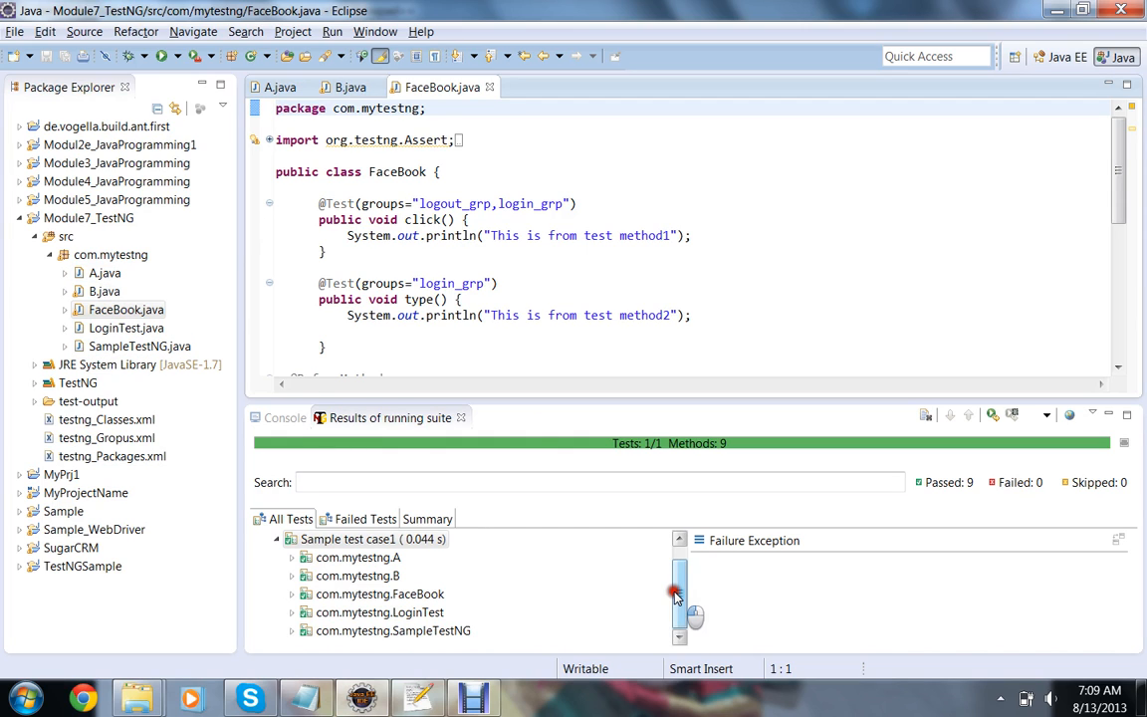
pyautogui.click(285, 418)
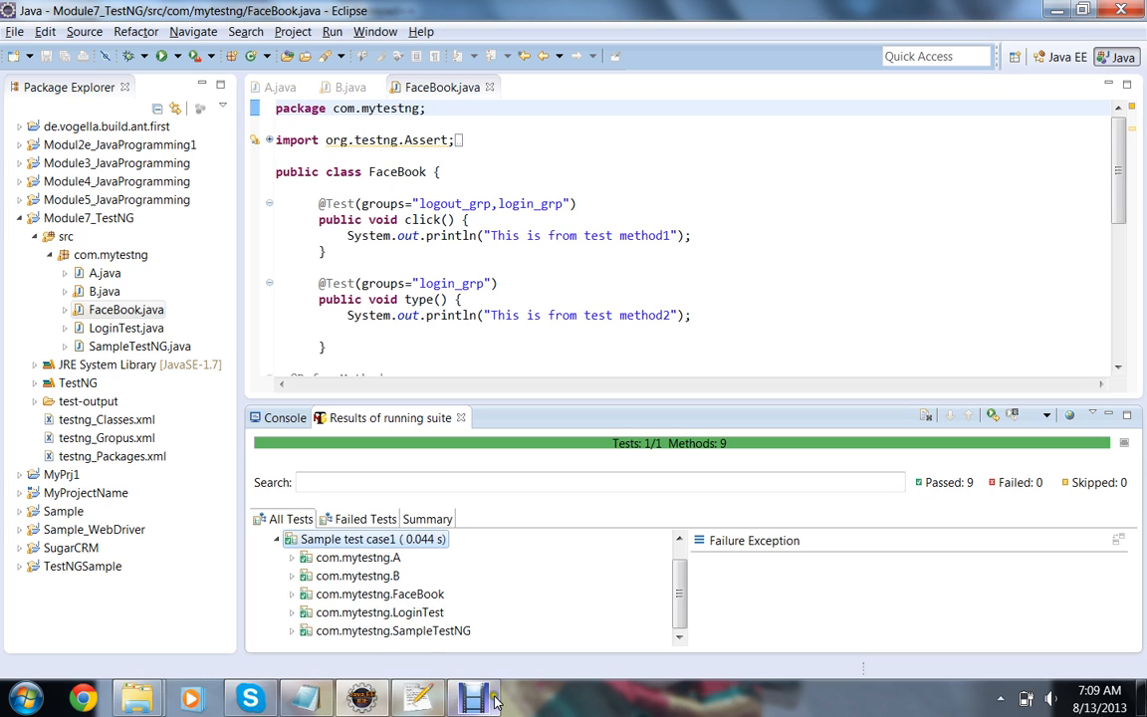
pyautogui.moveTo(363, 696)
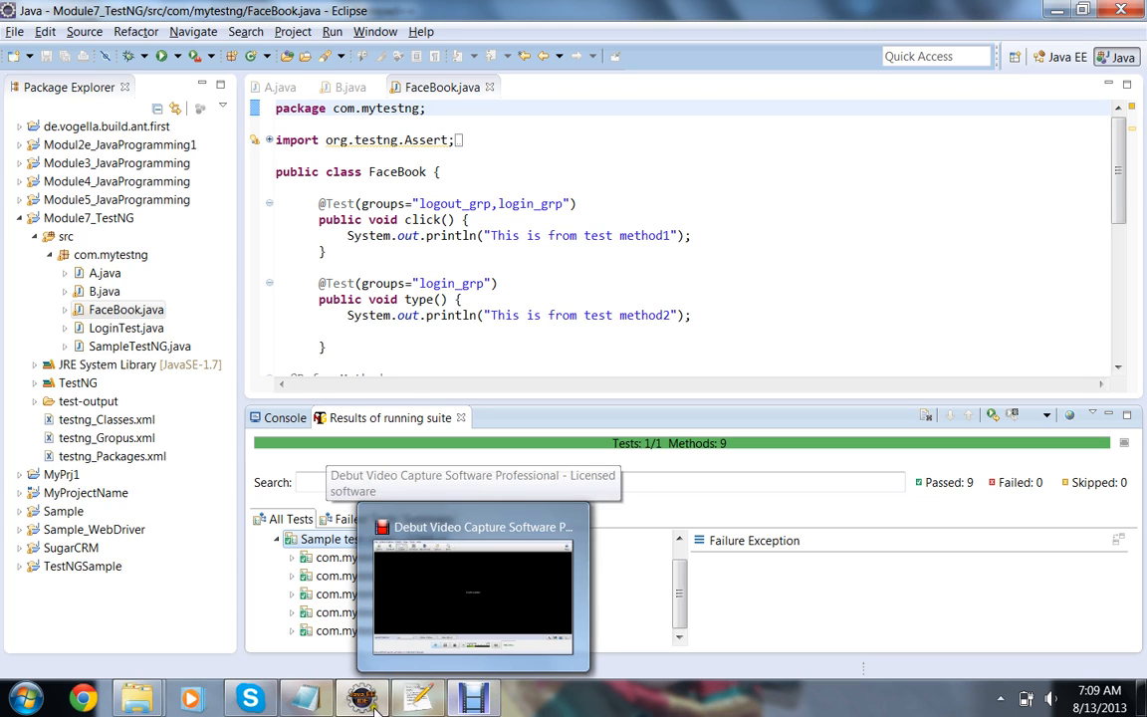
# Bring Notepad++ with testng_Packages.xml forward again
pyautogui.click(416, 697)
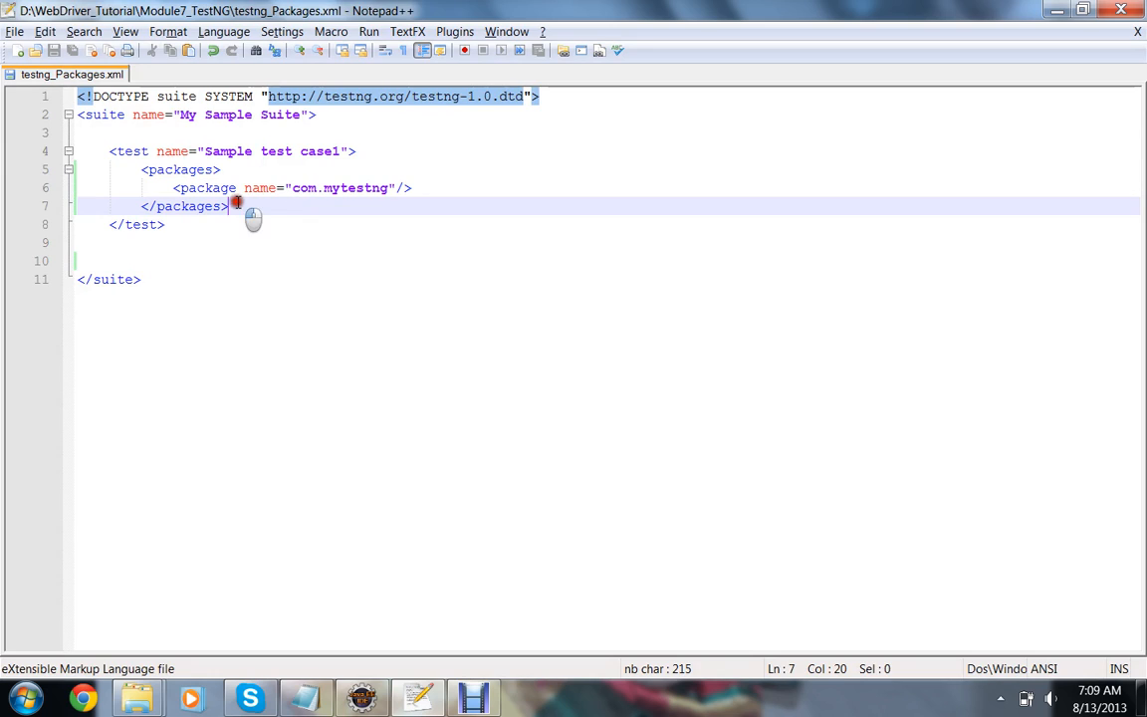